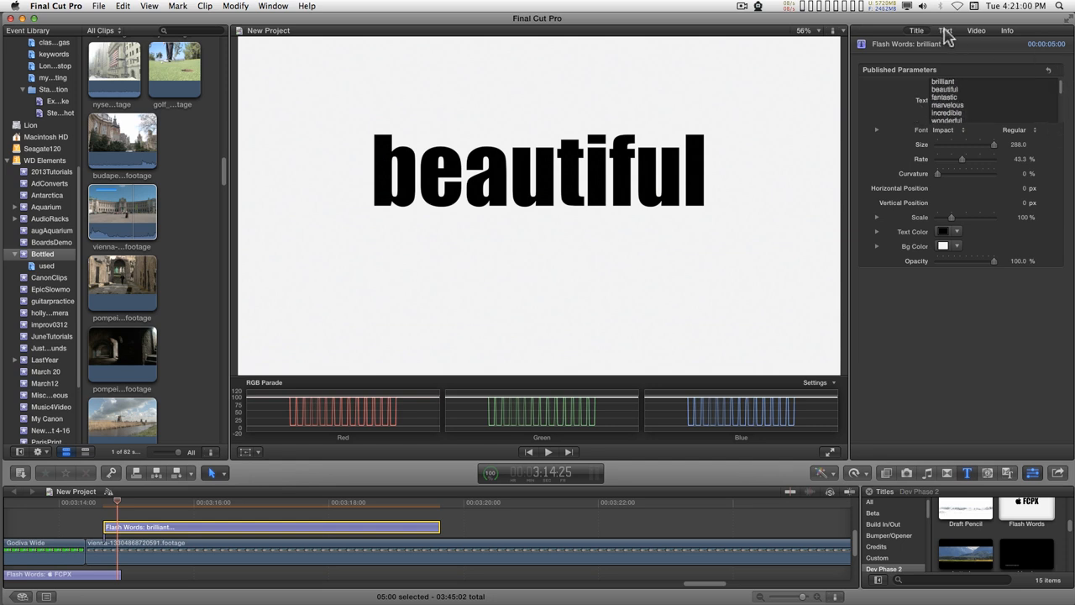
Step: Keep the flashing word at its original size and slow the flash rate to 33.27%
{"action": "left_click", "coordinate": [942, 31]}
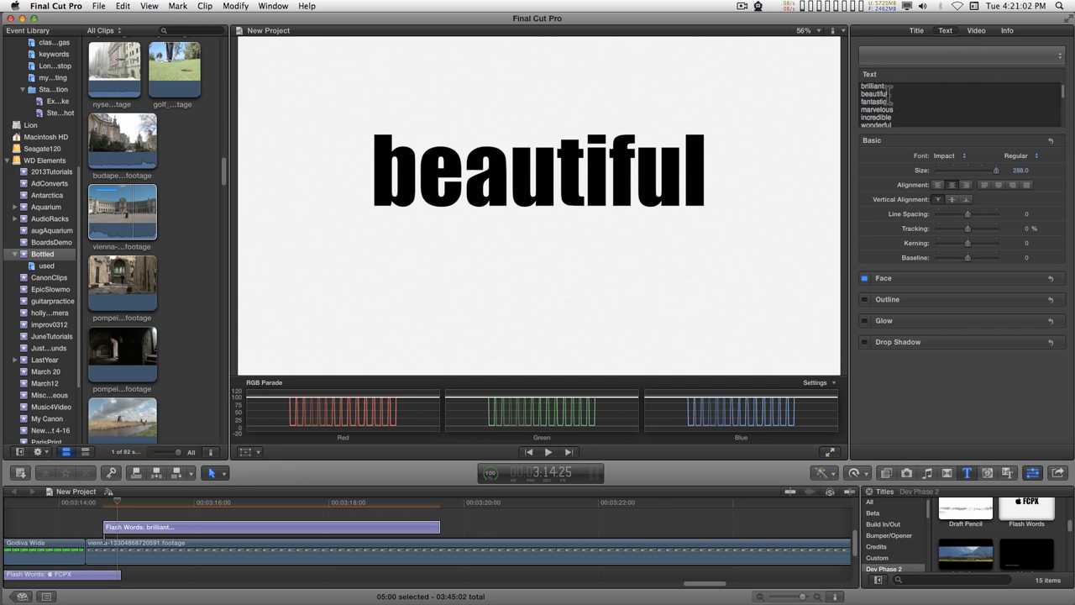
{"action": "left_click", "coordinate": [984, 31]}
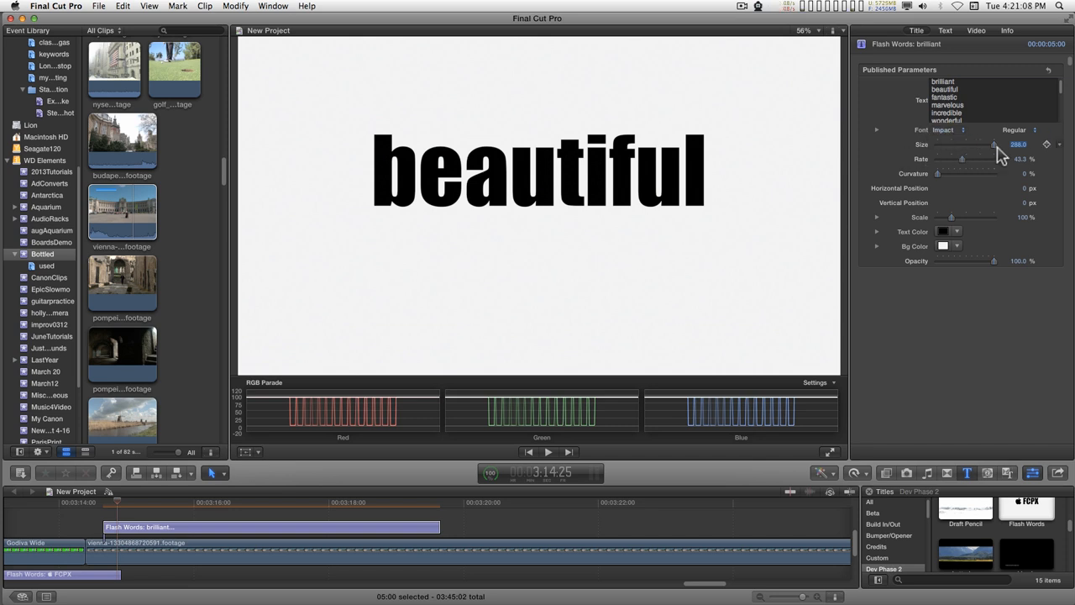
{"action": "left_click_drag", "start_coordinate": [995, 145], "coordinate": [988, 145]}
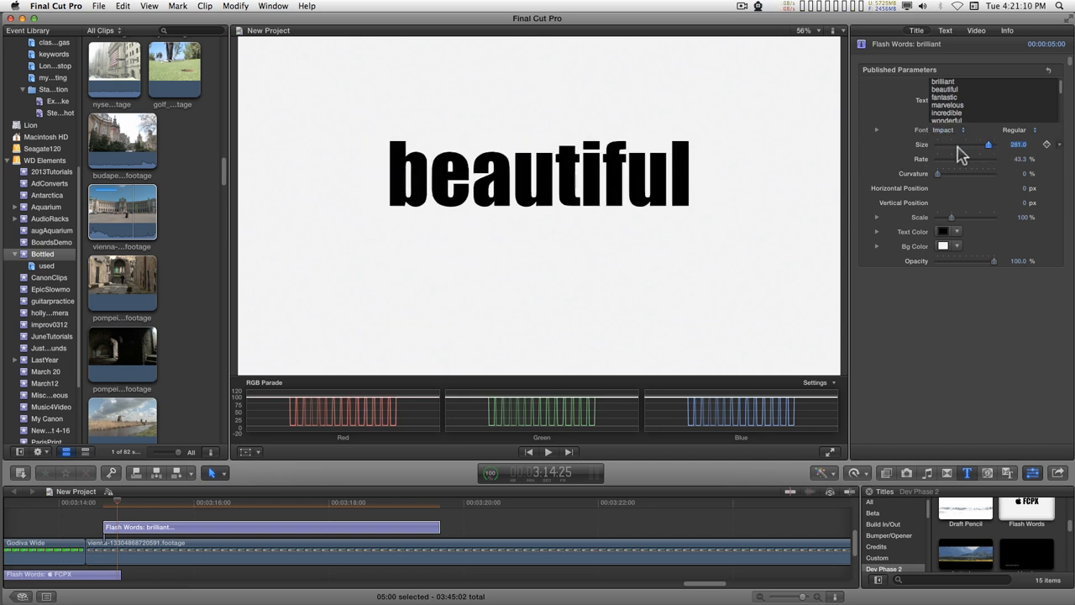
{"action": "left_click_drag", "start_coordinate": [988, 145], "coordinate": [994, 145]}
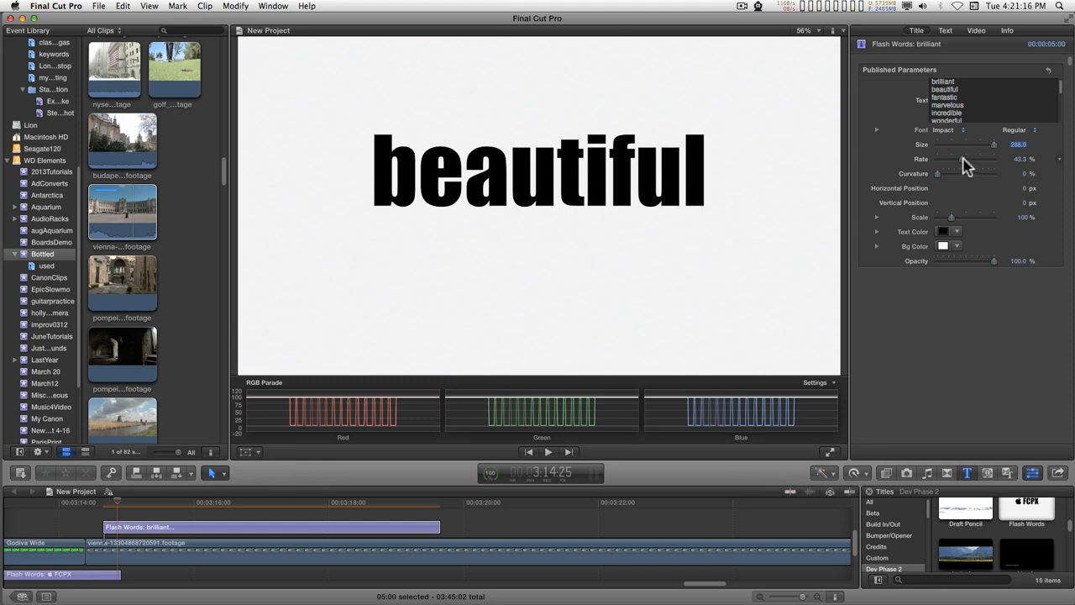
{"action": "mouse_move", "coordinate": [114, 508]}
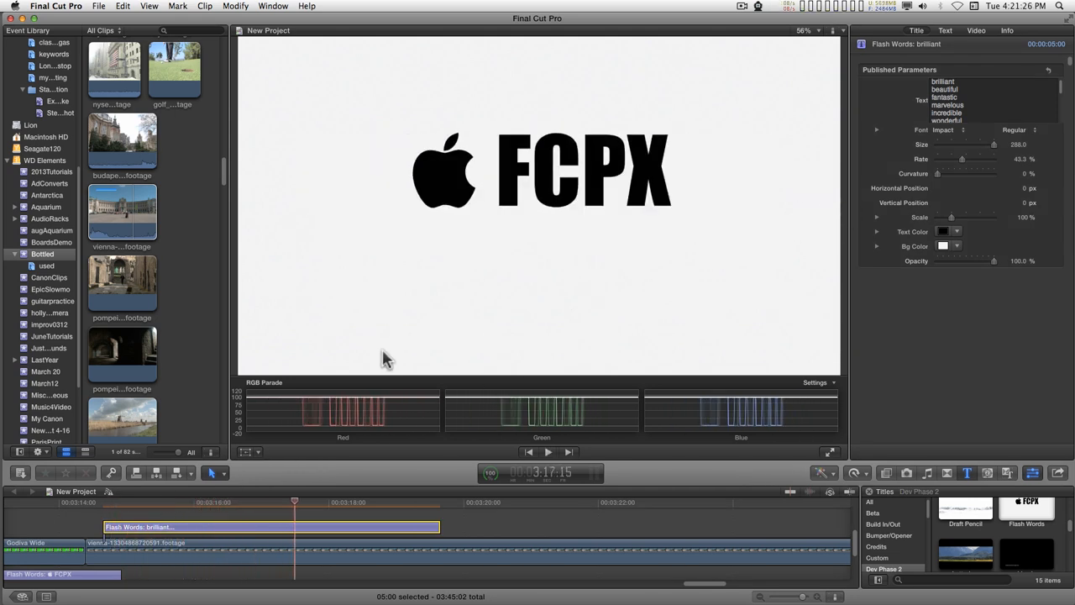
{"action": "left_click_drag", "start_coordinate": [961, 159], "coordinate": [958, 159]}
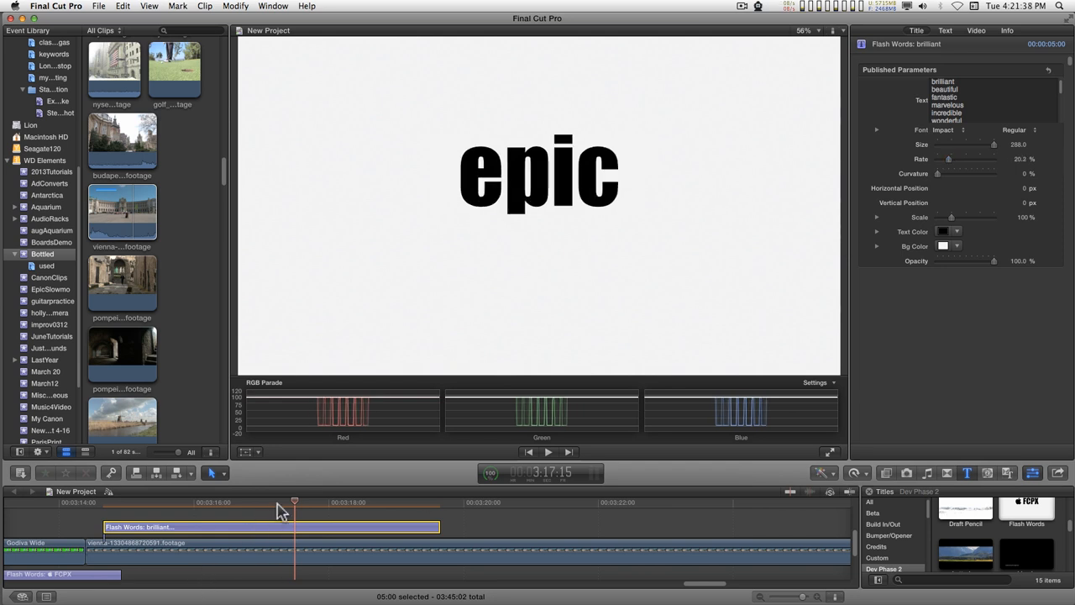
Step: Lengthen the Flash Words title clip in the timeline so it plays back 'amazing'
{"action": "left_click", "coordinate": [396, 518]}
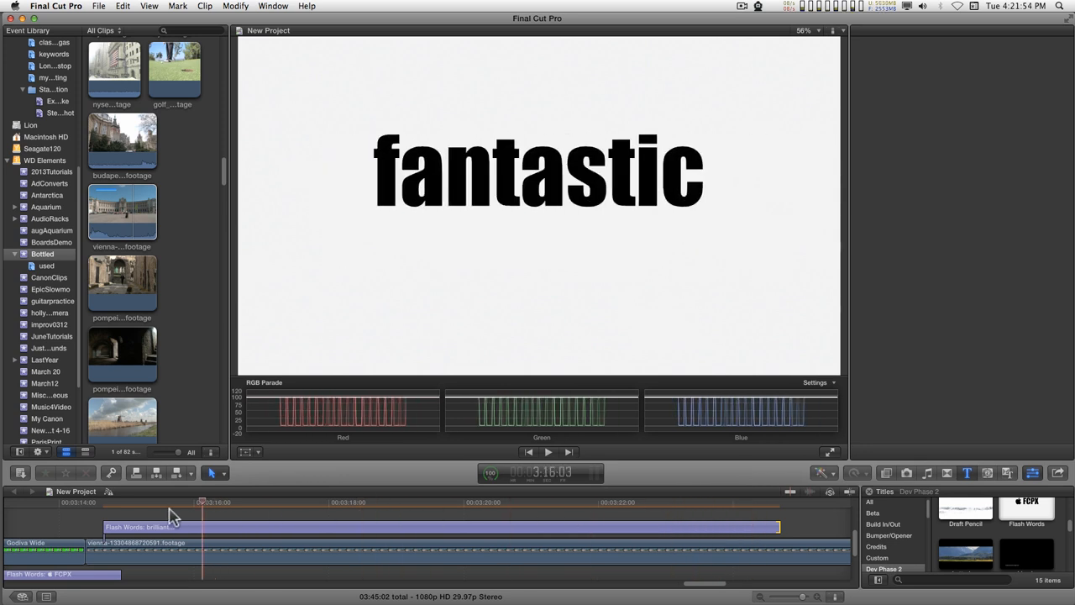
{"action": "left_click", "coordinate": [315, 500]}
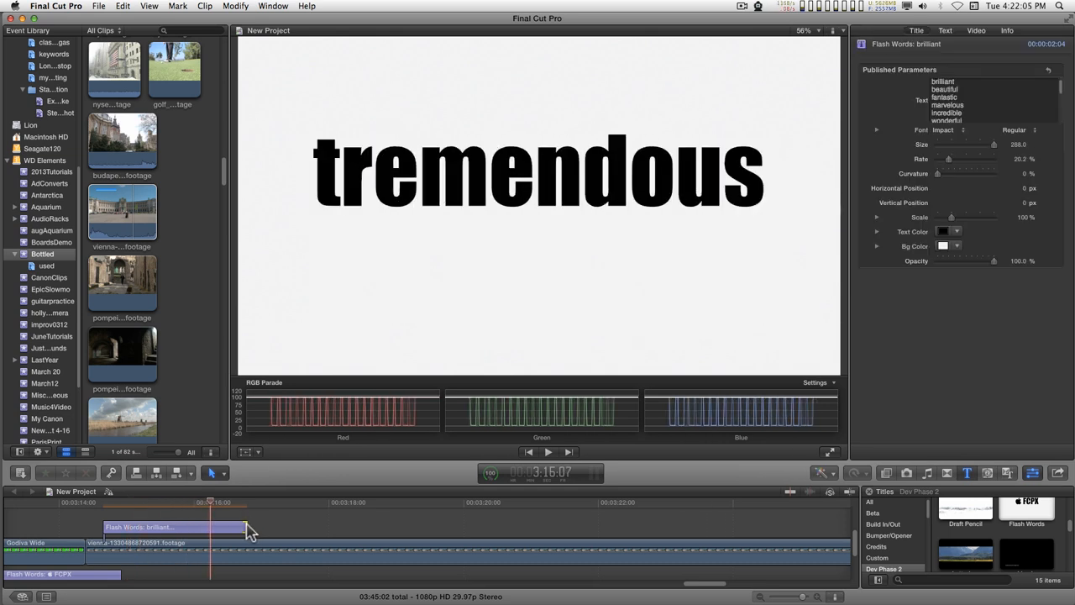
{"action": "left_click_drag", "start_coordinate": [246, 526], "coordinate": [518, 527]}
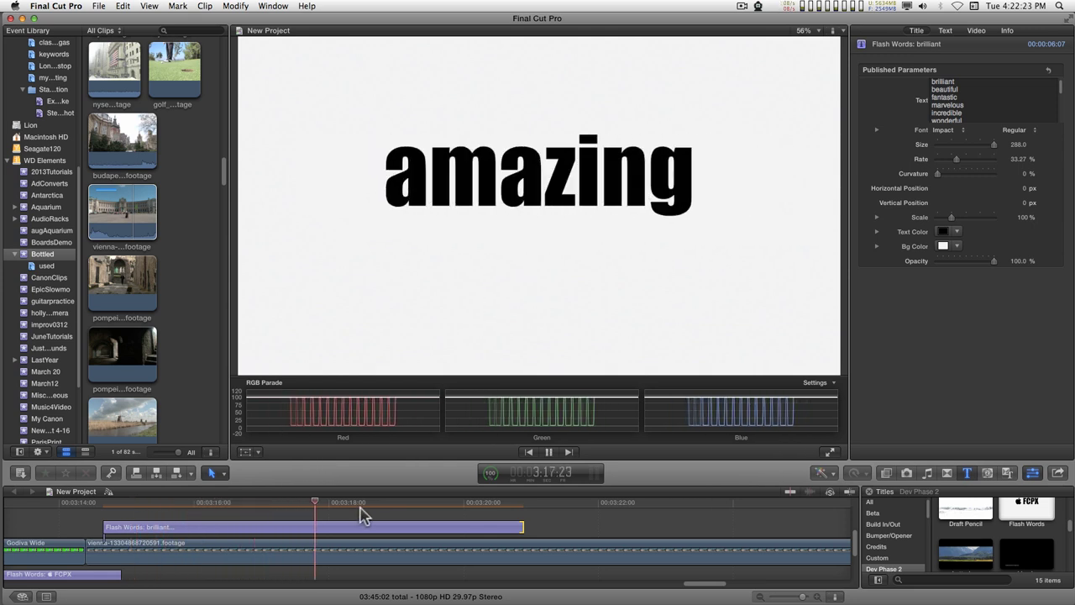
Step: Raise the title's curvature to 100% and return the playhead to the title's start
{"action": "left_click_drag", "start_coordinate": [315, 502], "coordinate": [392, 502]}
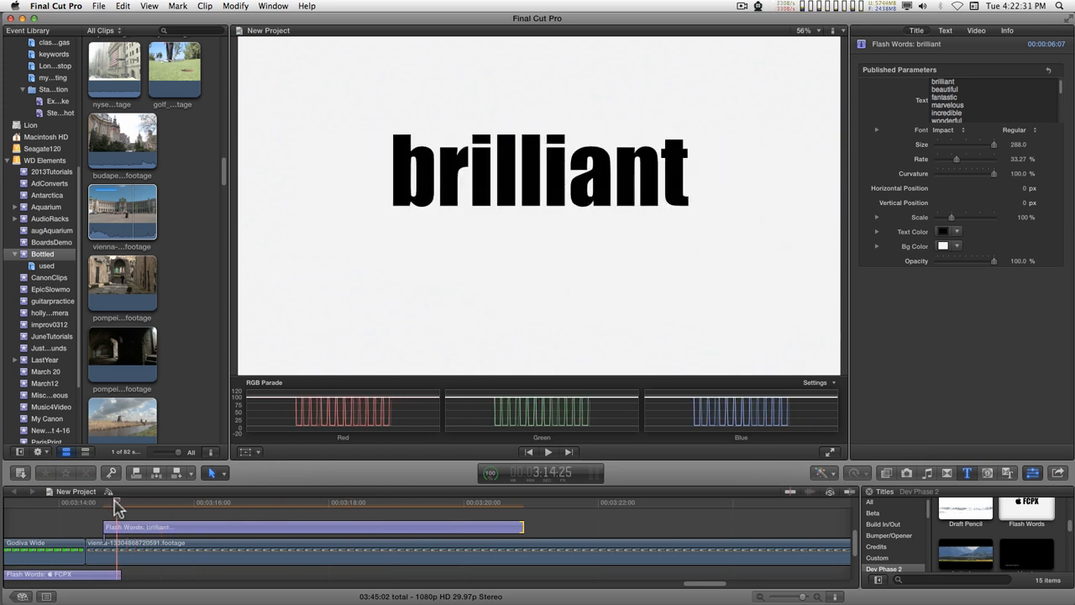
{"action": "left_click", "coordinate": [548, 452]}
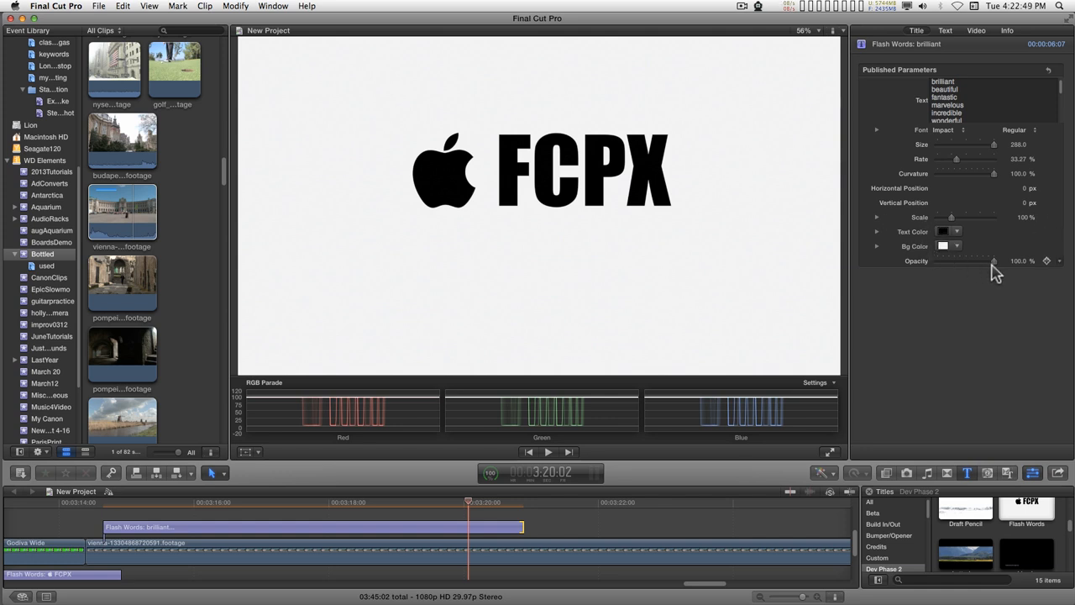
Step: Drop the title background opacity to 0% so the Vienna footage shows behind the black words
{"action": "left_click_drag", "start_coordinate": [993, 260], "coordinate": [938, 261]}
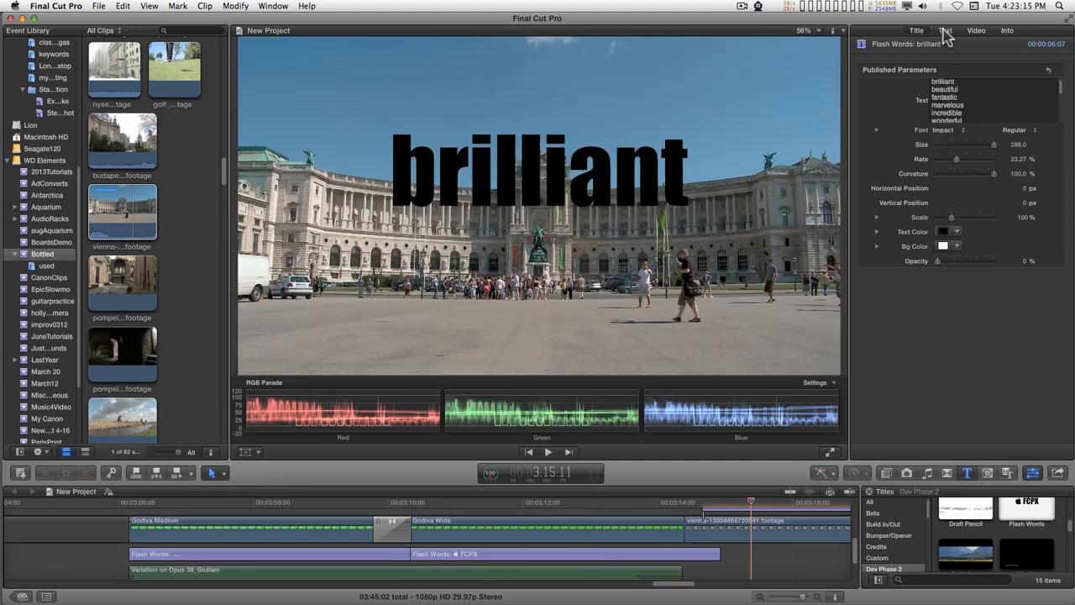
Step: Show the Text inspector's Basic parameters, Impact at size 288
{"action": "left_click", "coordinate": [950, 31]}
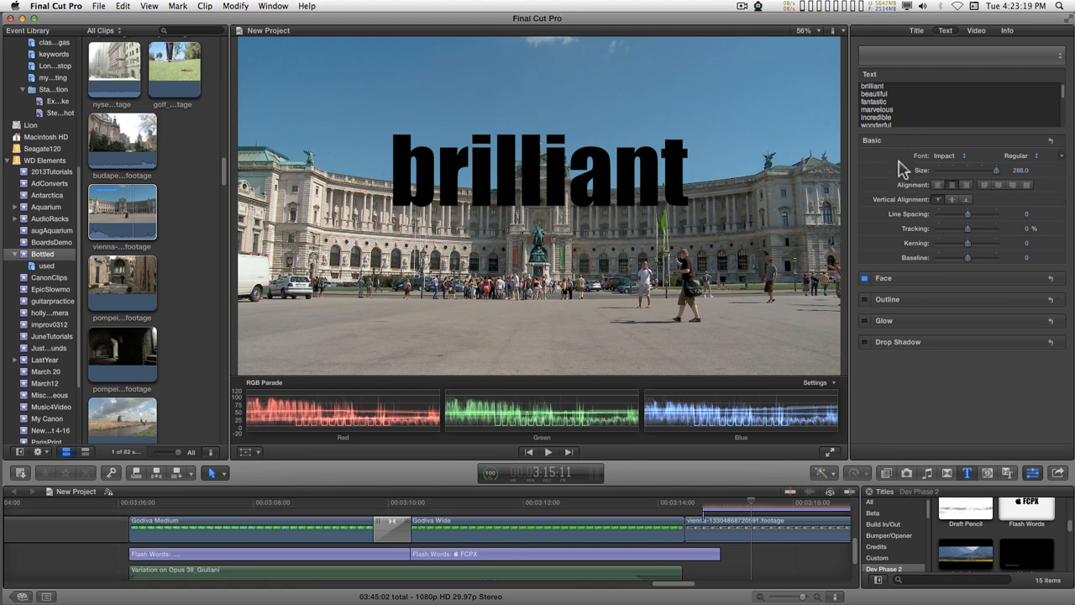
{"action": "mouse_move", "coordinate": [908, 189]}
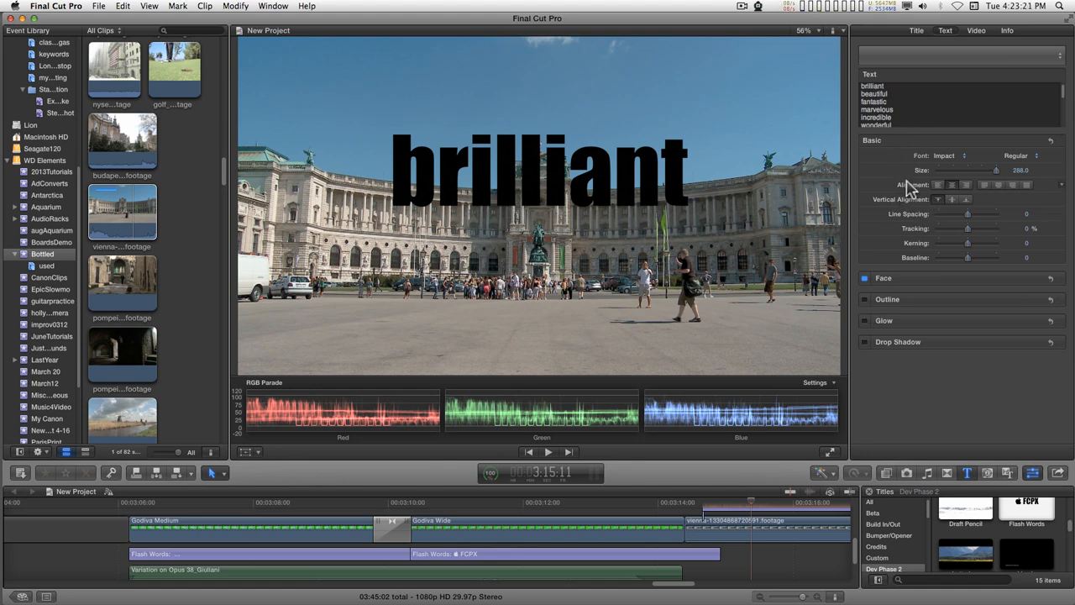
{"action": "mouse_move", "coordinate": [938, 189]}
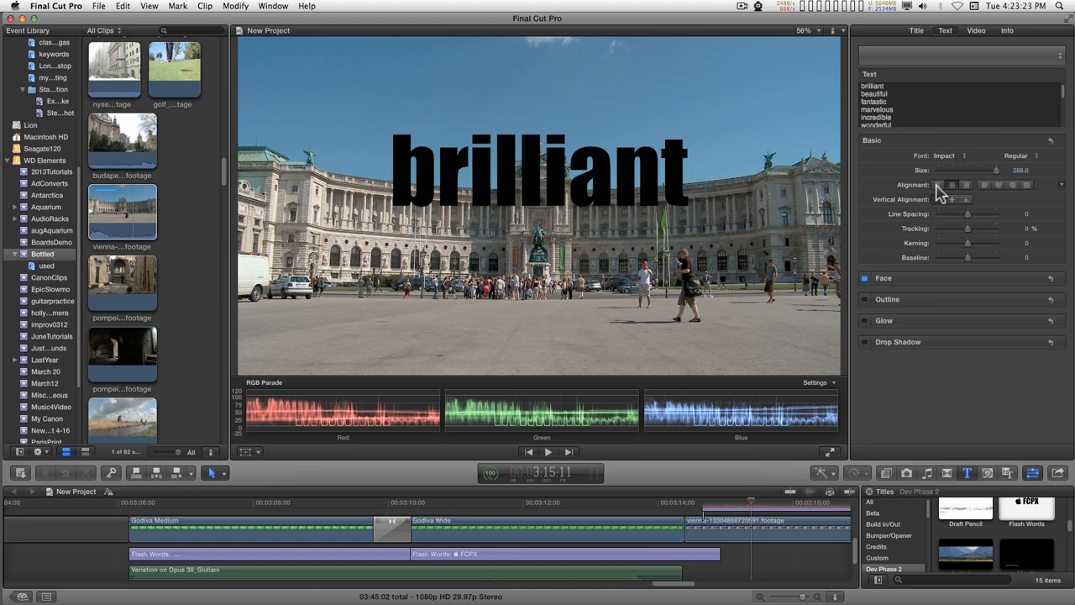
{"action": "mouse_move", "coordinate": [922, 238]}
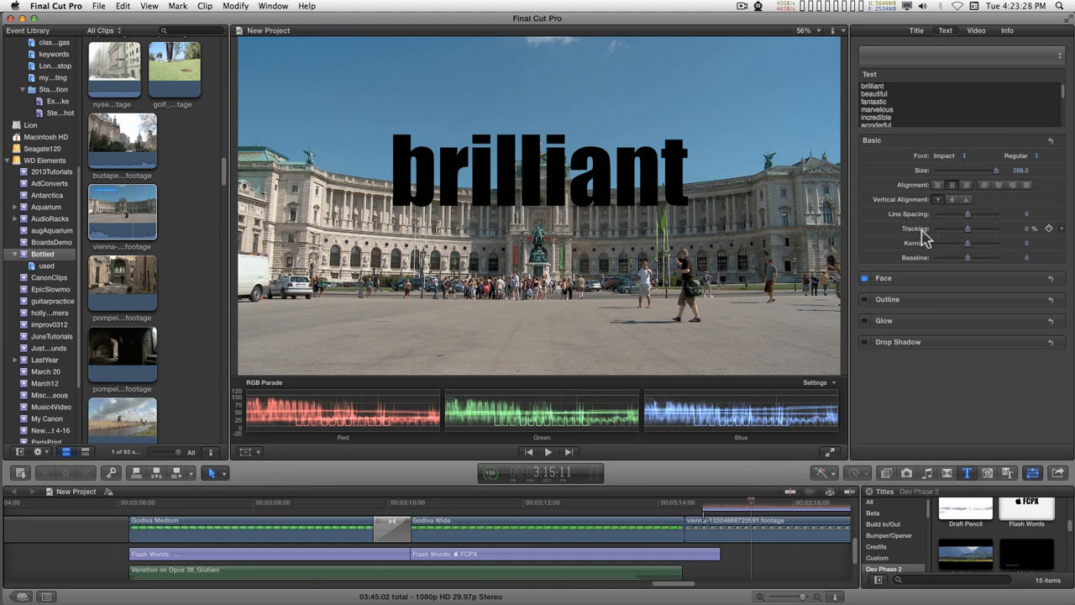
{"action": "mouse_move", "coordinate": [883, 195]}
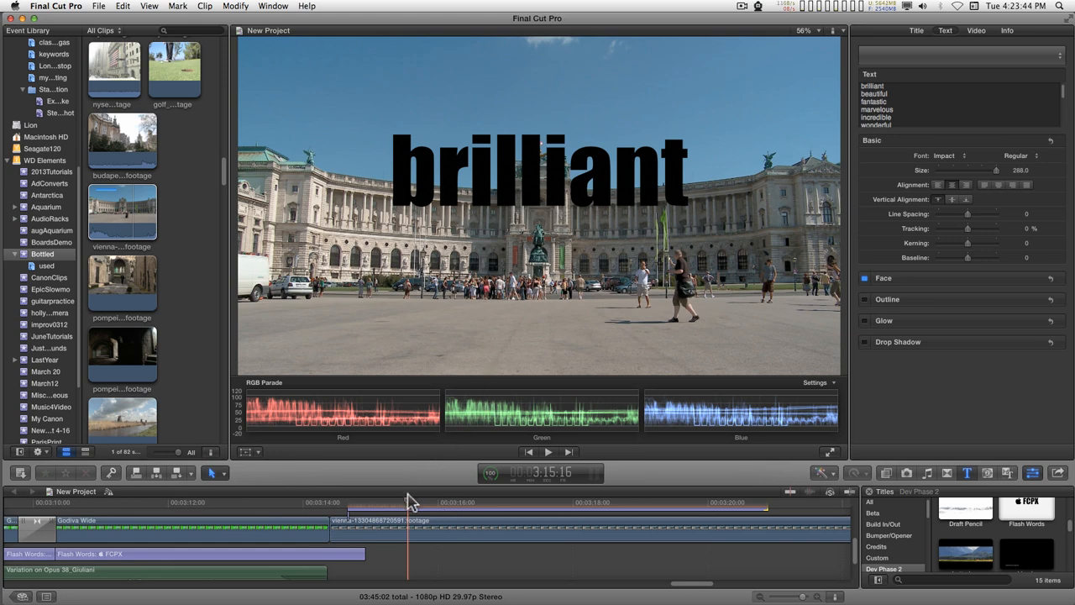
{"action": "mouse_move", "coordinate": [851, 352]}
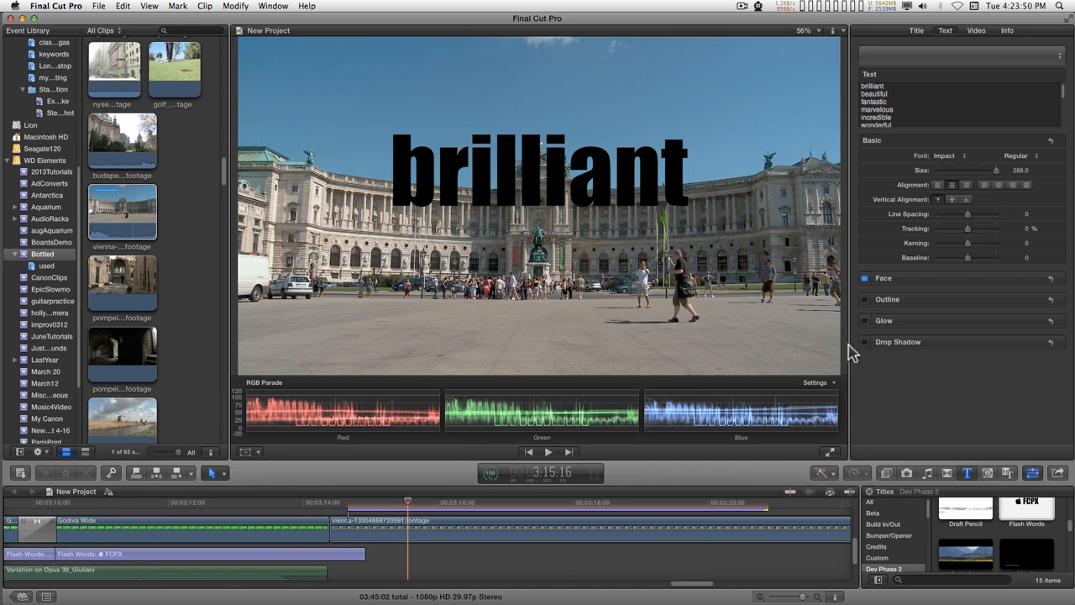
{"action": "left_click", "coordinate": [865, 299]}
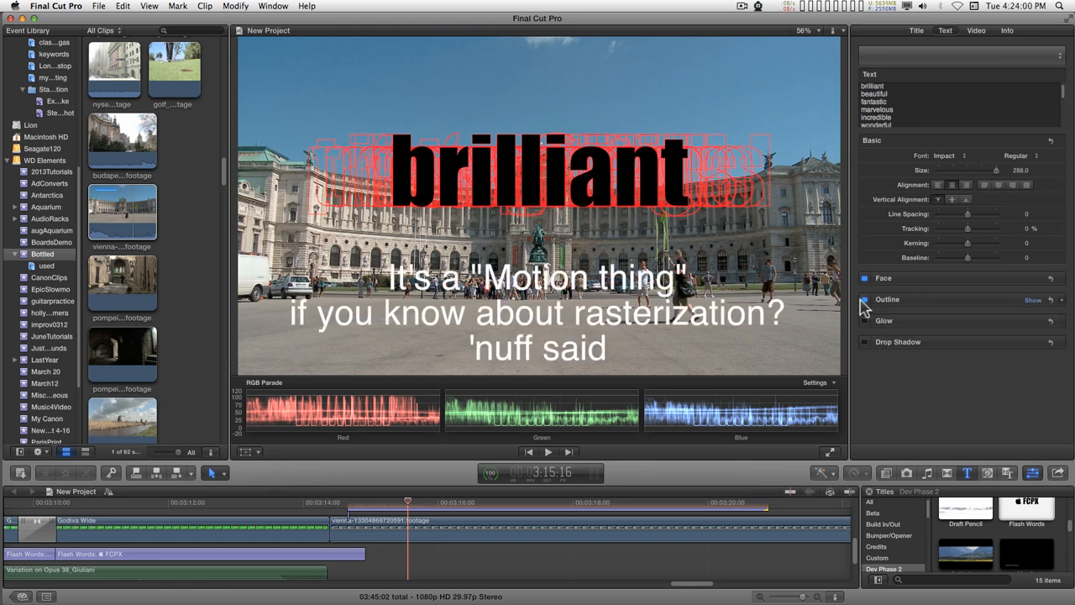
{"action": "left_click", "coordinate": [864, 299]}
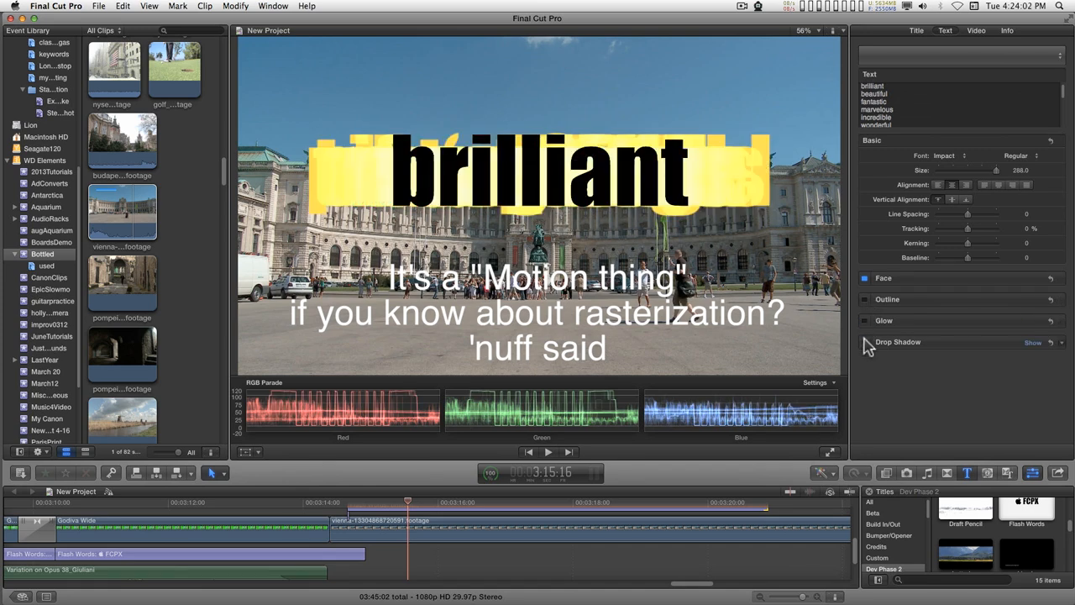
{"action": "left_click", "coordinate": [860, 342]}
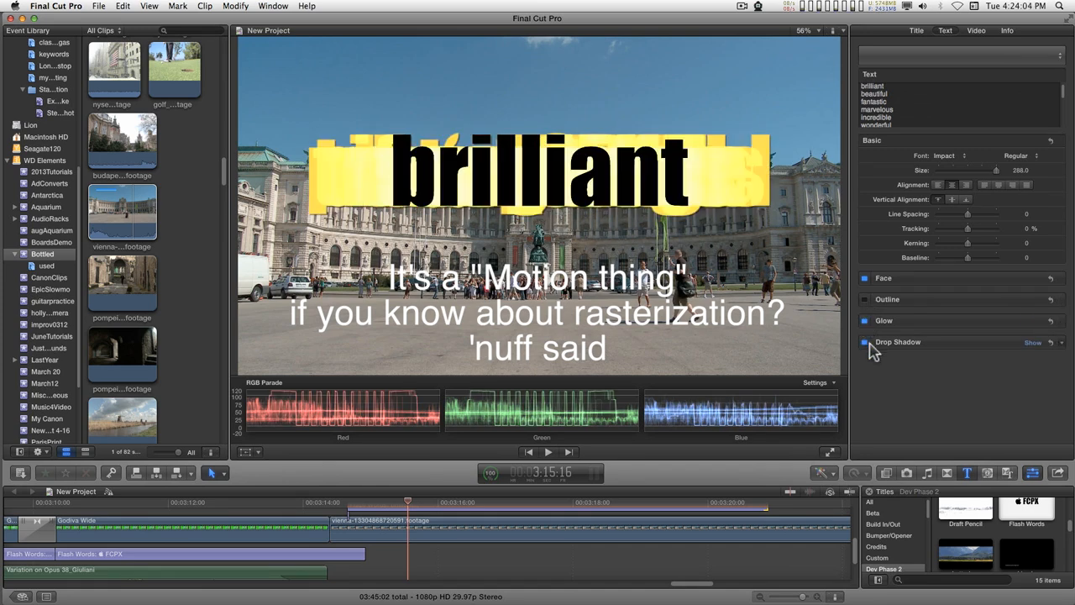
{"action": "left_click", "coordinate": [860, 342]}
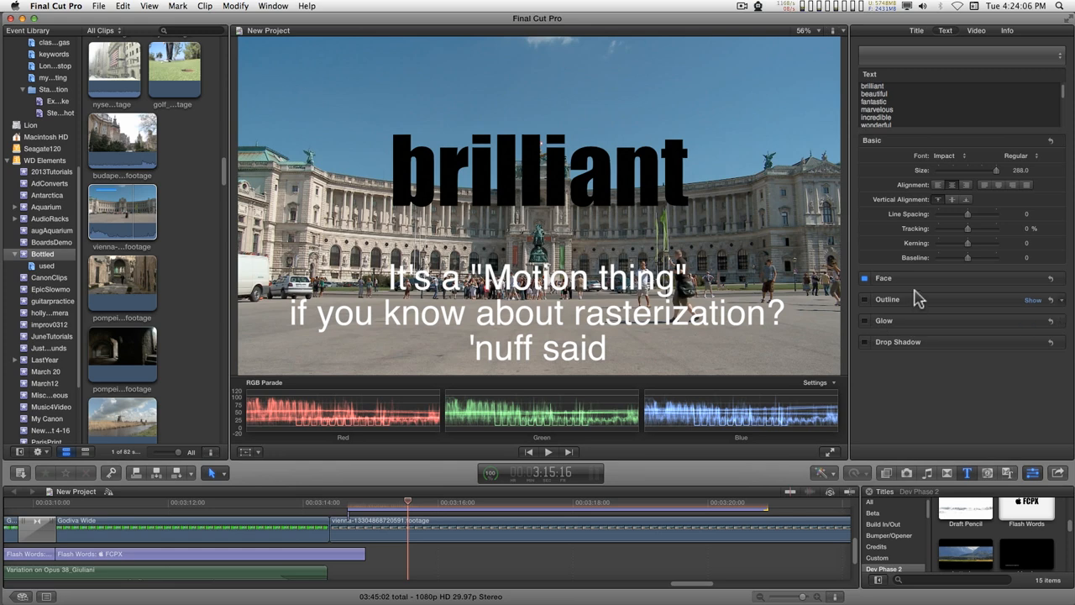